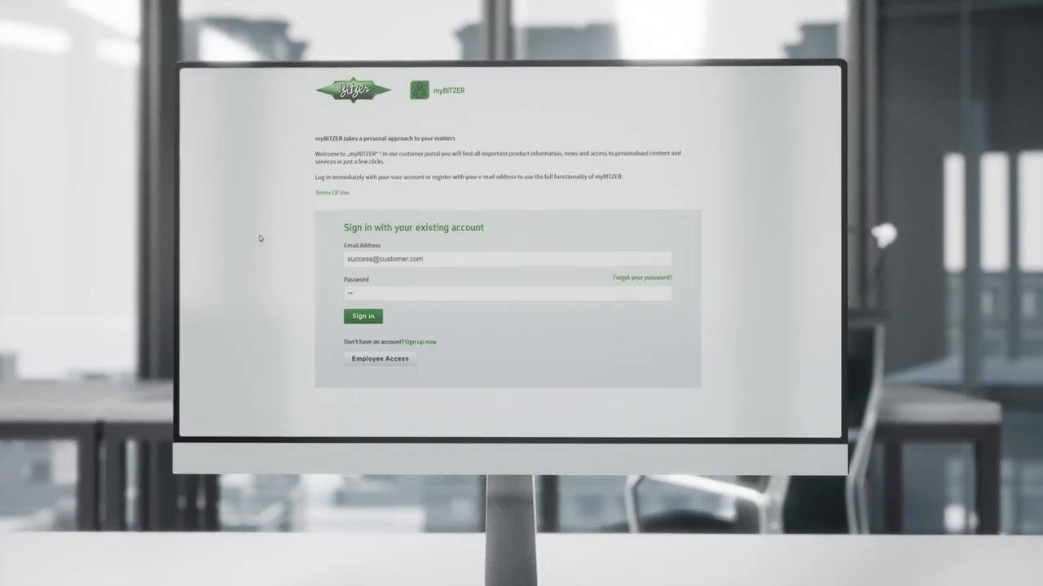
- Sign in to the myBITZER customer portal with the entered email and password
left_click(363, 316)
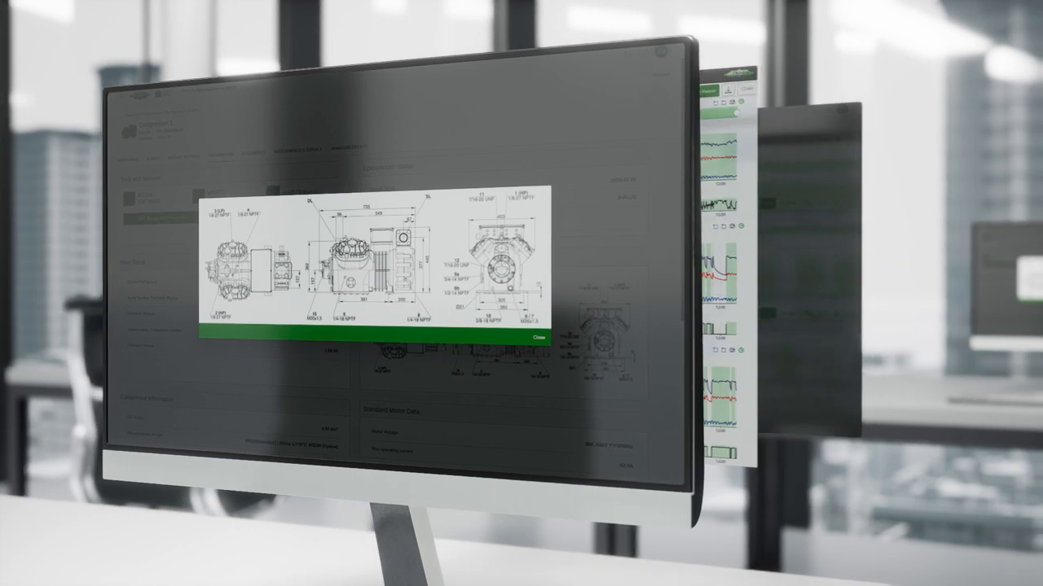
- Close the dimensional drawing and switch to the Operational Graph compressor dashboard
left_click(536, 339)
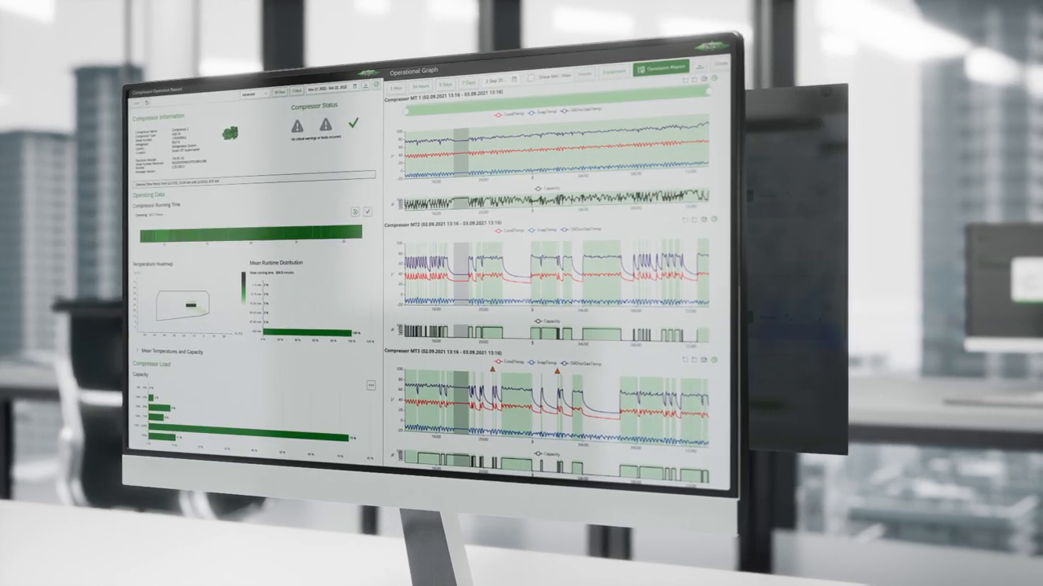